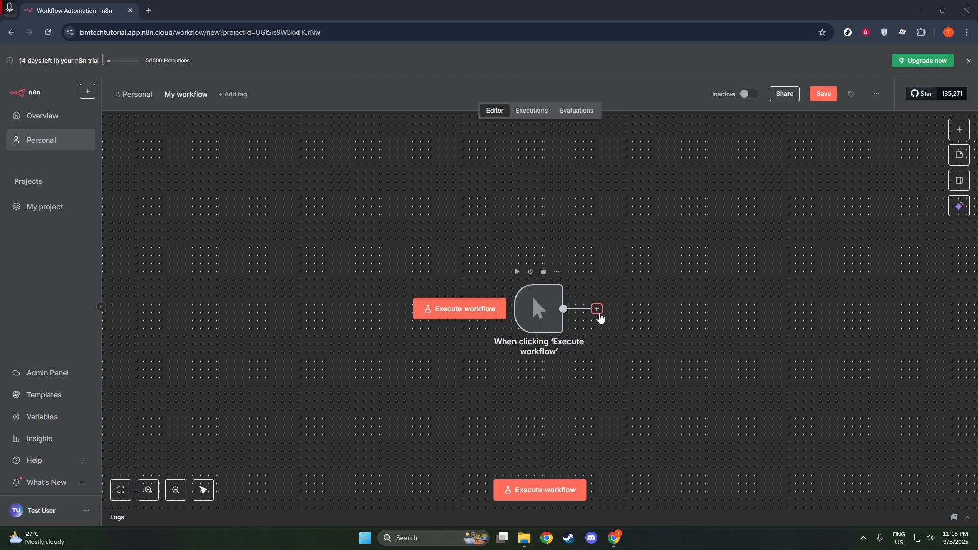
Bring up the next-node chooser from the + connector on the manual trigger node.
left_click(596, 309)
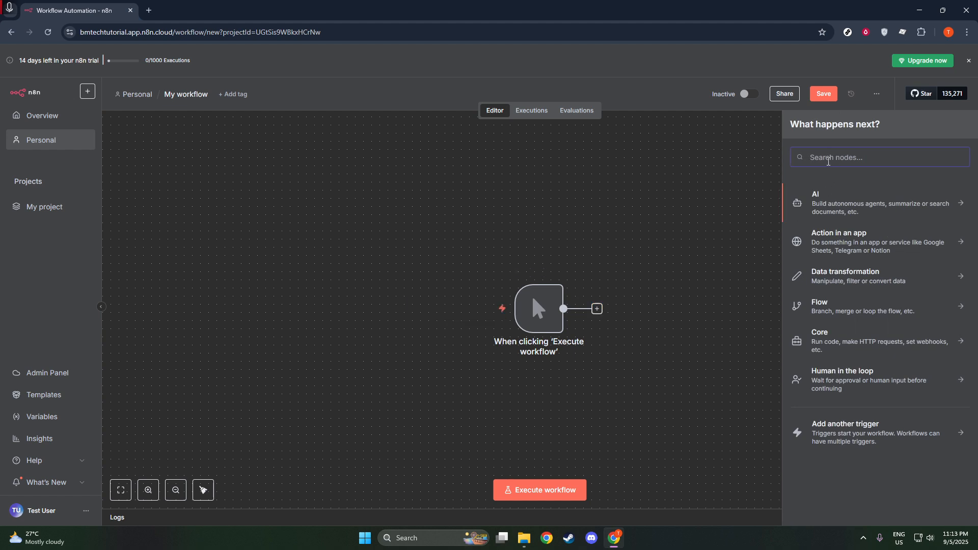
mouse_move(52, 143)
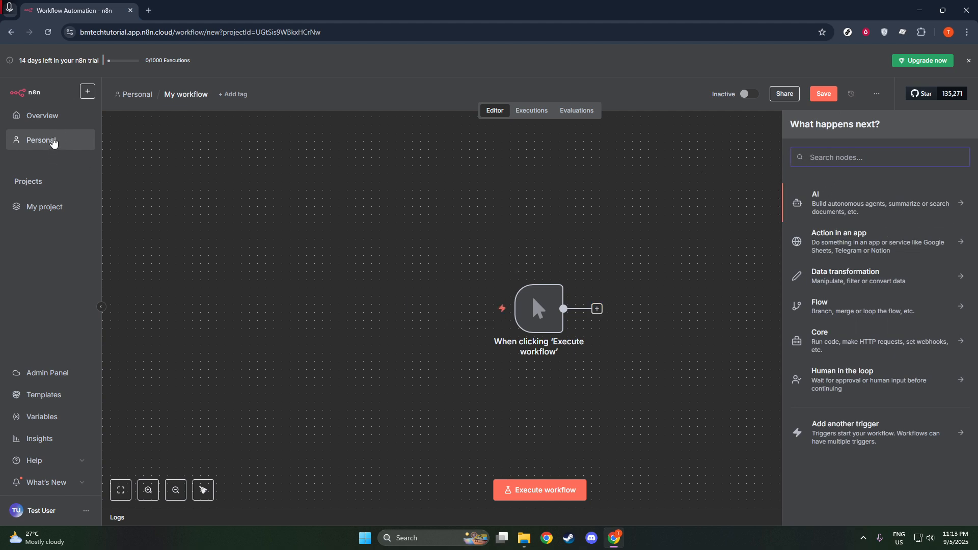
mouse_move(42, 115)
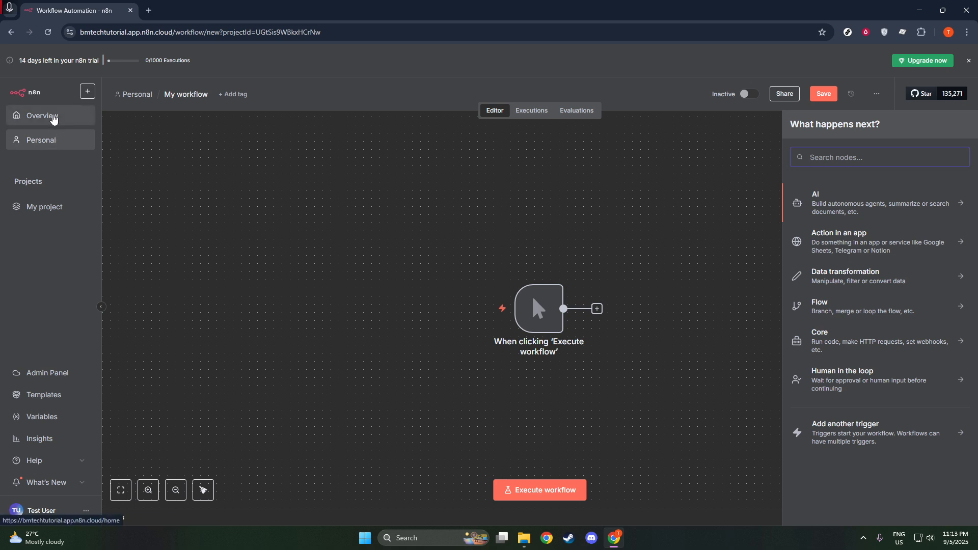
Choose Credential from the create menu, raising the 'Save changes before leaving?' prompt.
left_click(87, 90)
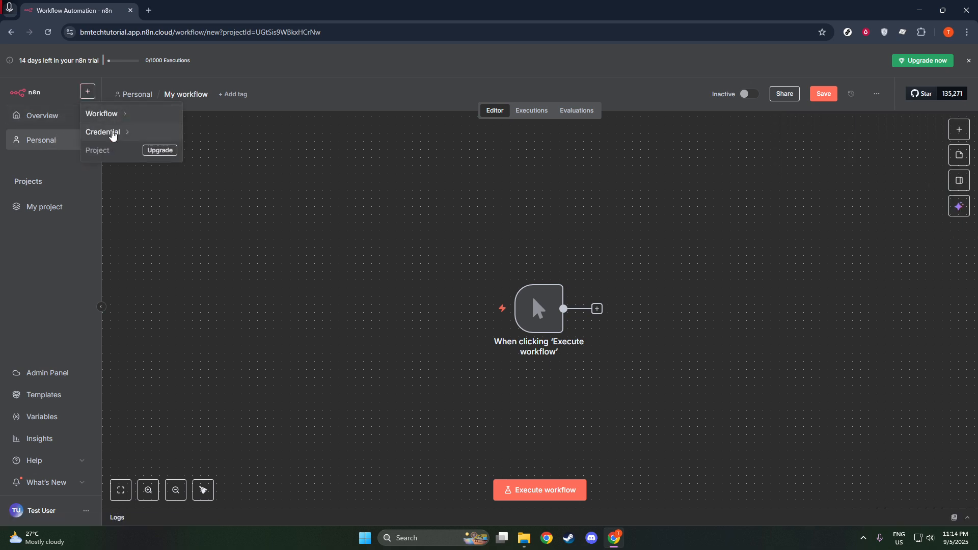
left_click(104, 131)
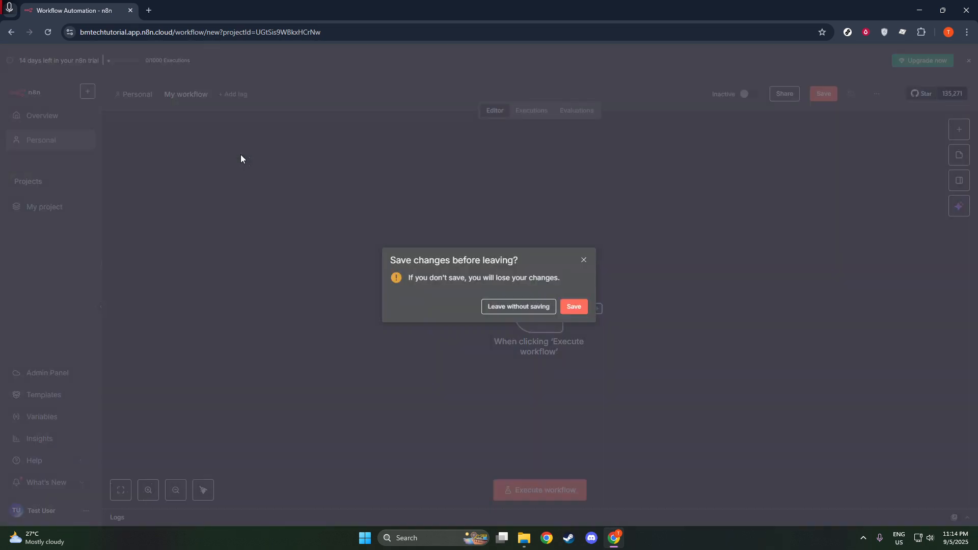
mouse_move(465, 307)
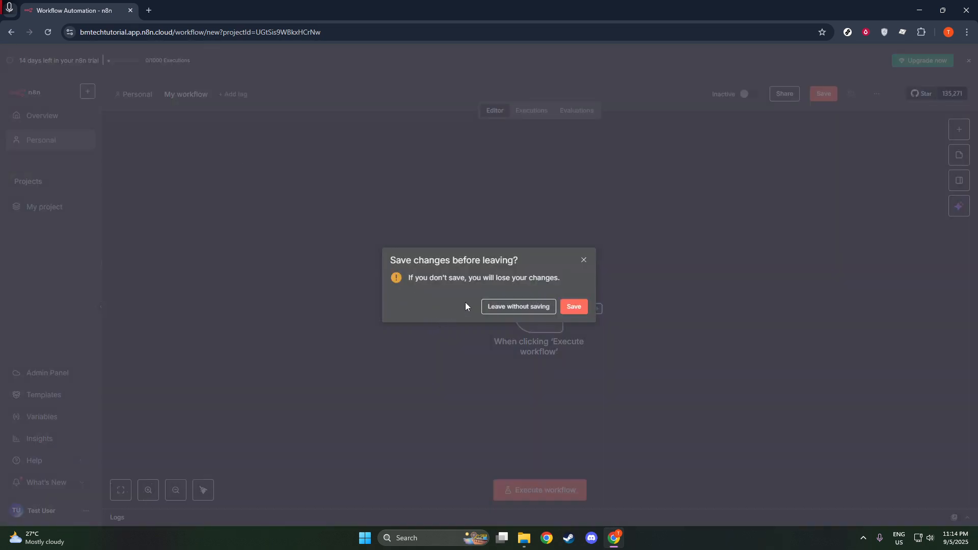
Leave without saving, search 'postg', and continue with Postgres to its connection form.
left_click(518, 307)
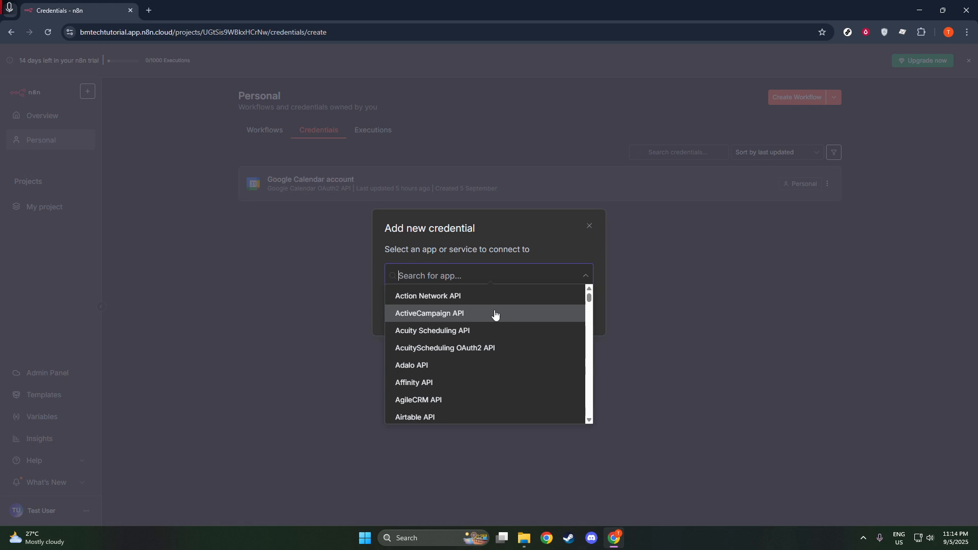
type("postg")
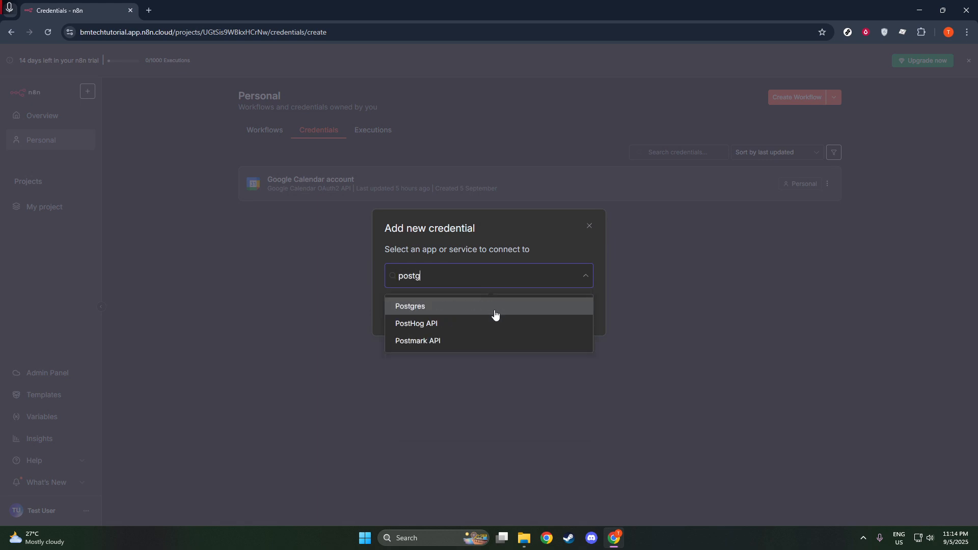
left_click(410, 306)
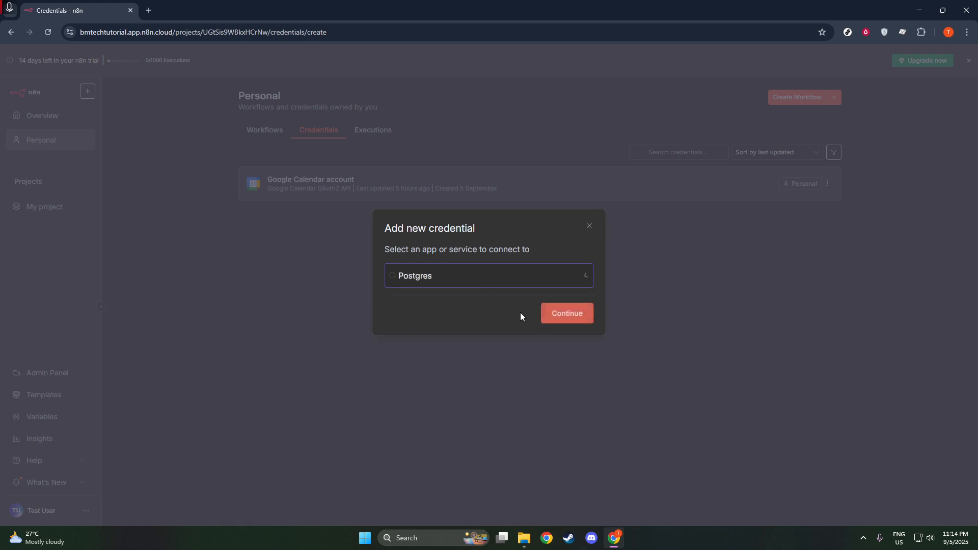
left_click(565, 313)
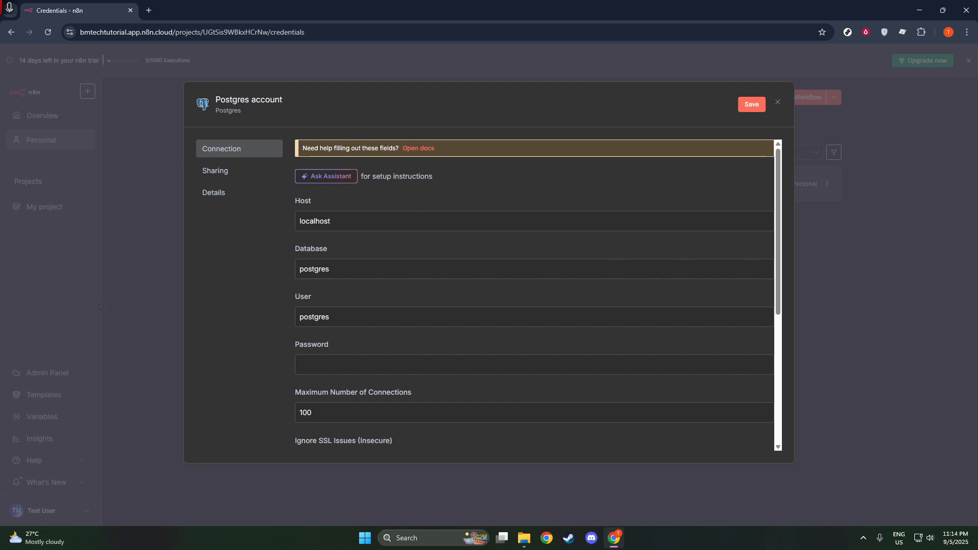
scroll("down", 3)
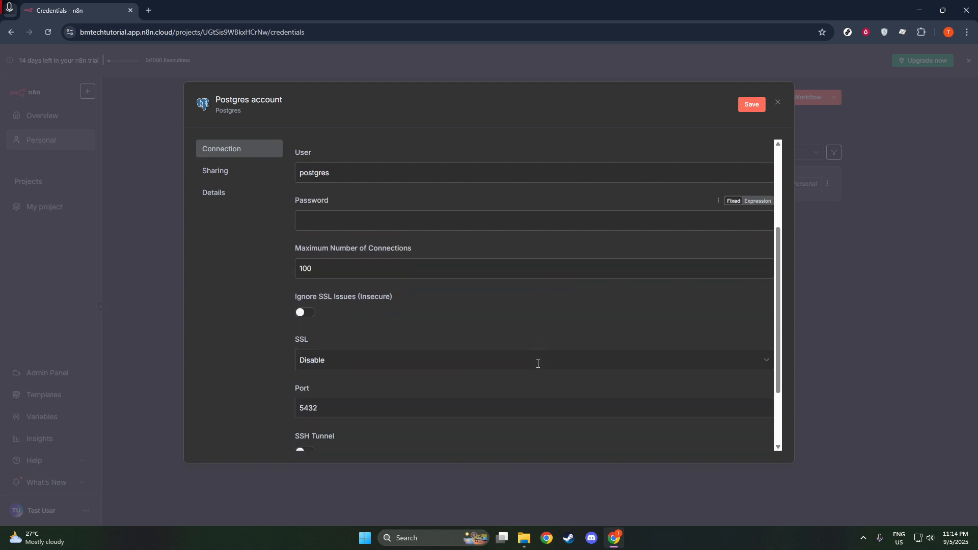
scroll("down", 3)
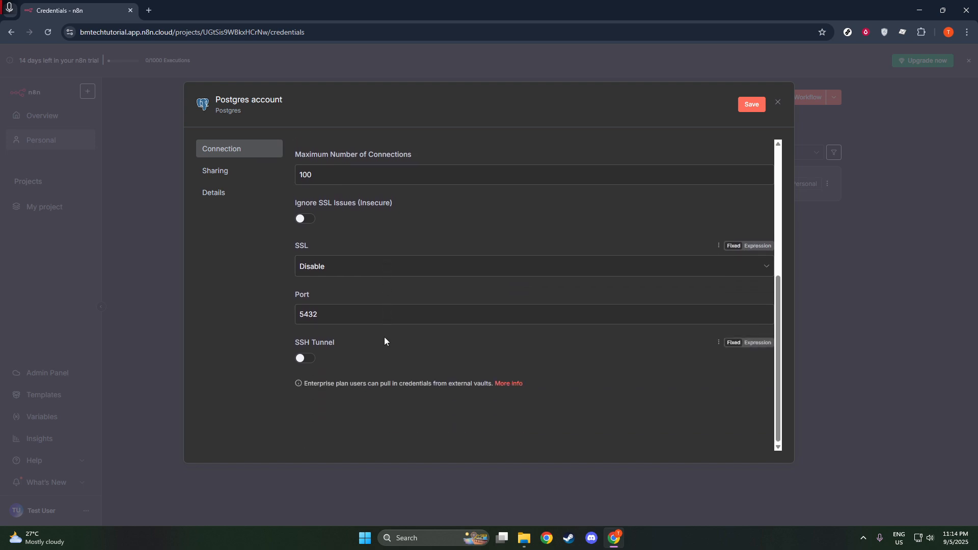